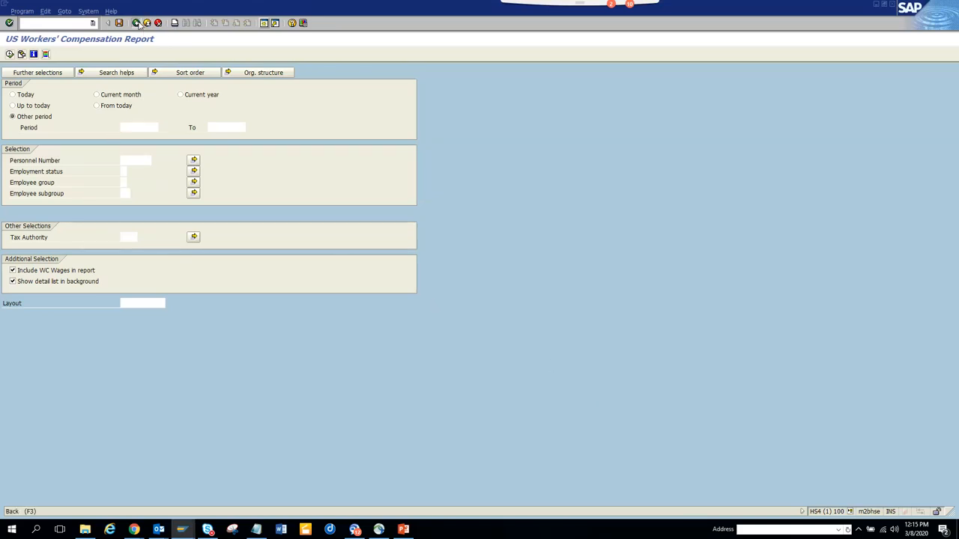
Open the System menu on the US Workers' Compensation Report selection screen.
click(93, 24)
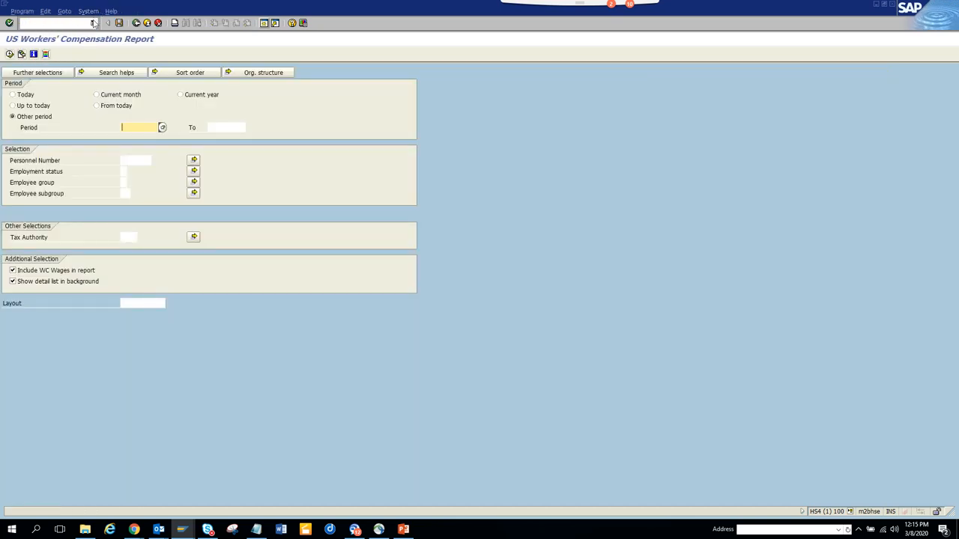
click(89, 10)
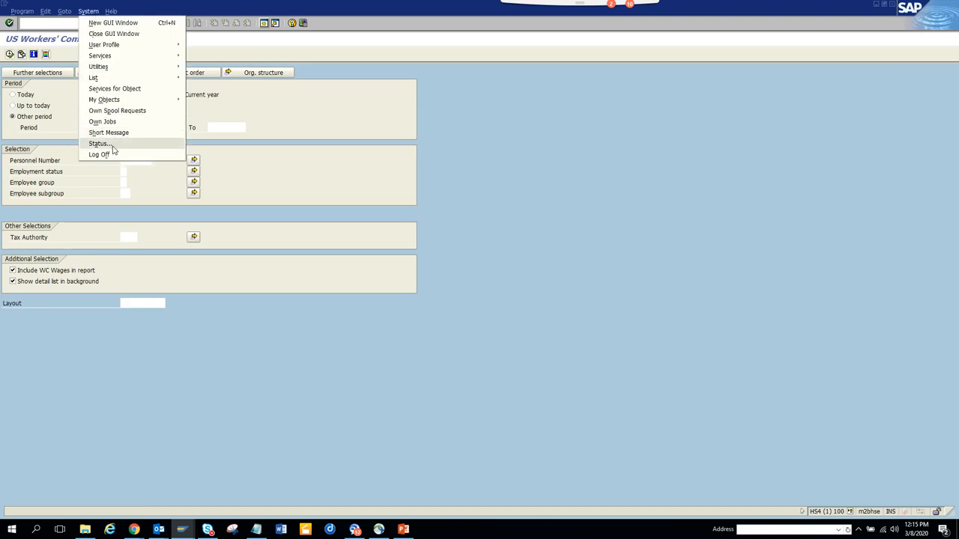
Choose System > Status to display the report's transaction code.
click(100, 143)
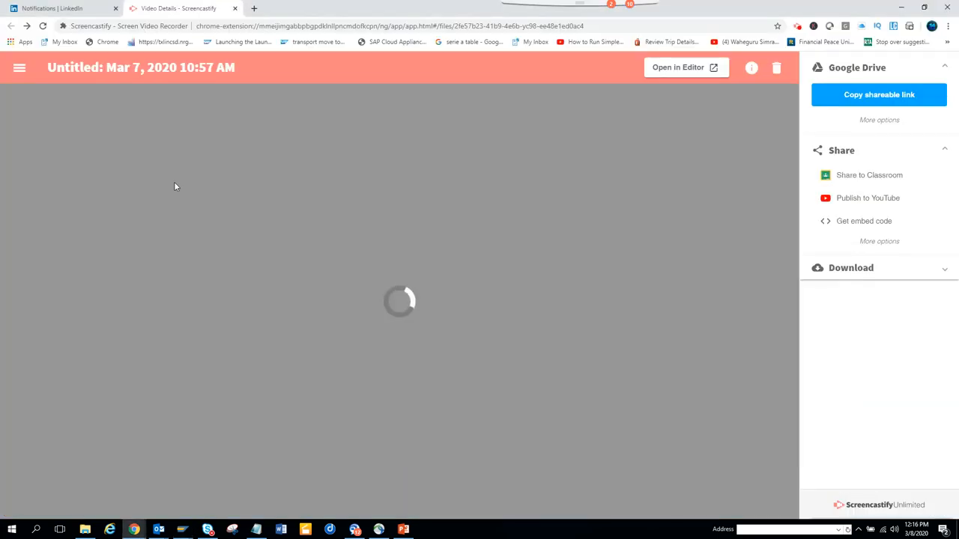
In Notepad, save the existing SAP object-name notes as 'test'.
key(alt+tab)
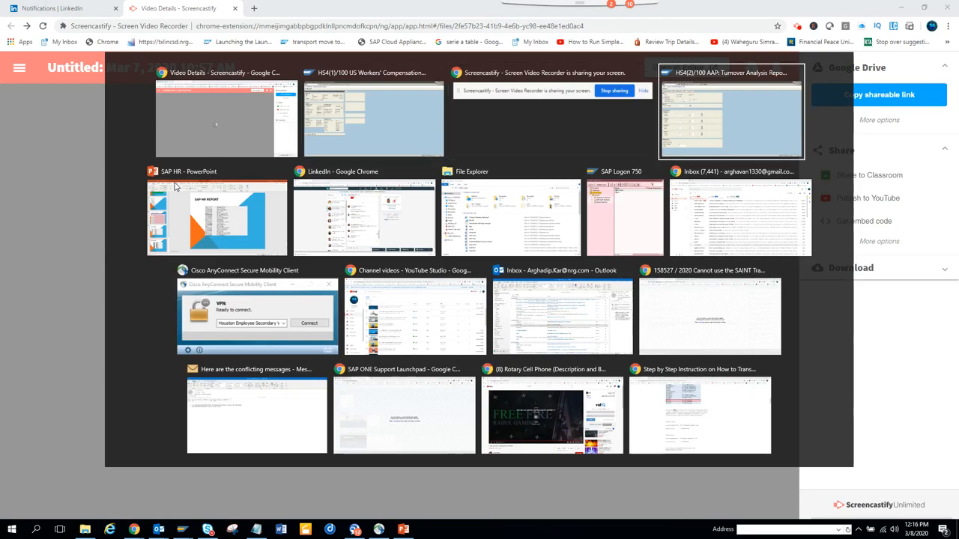
click(215, 118)
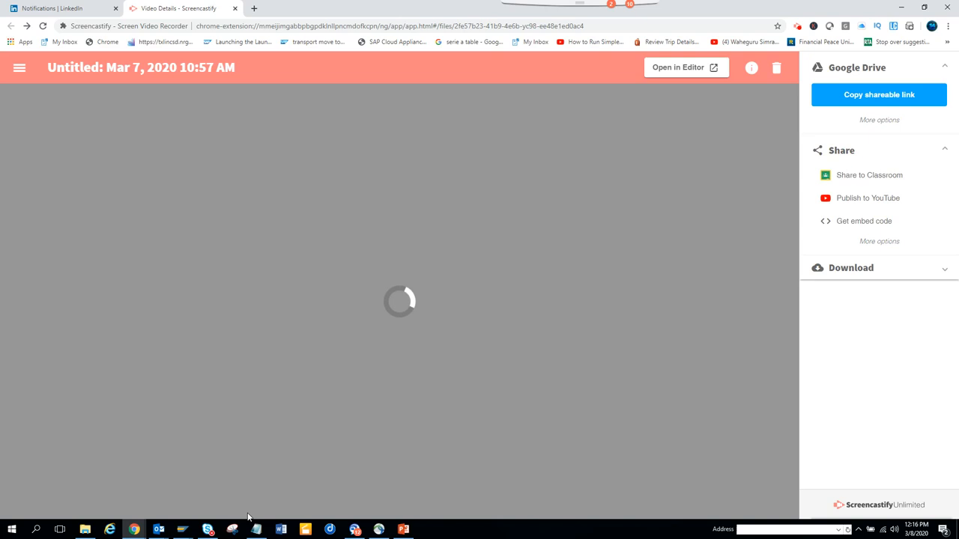
click(256, 530)
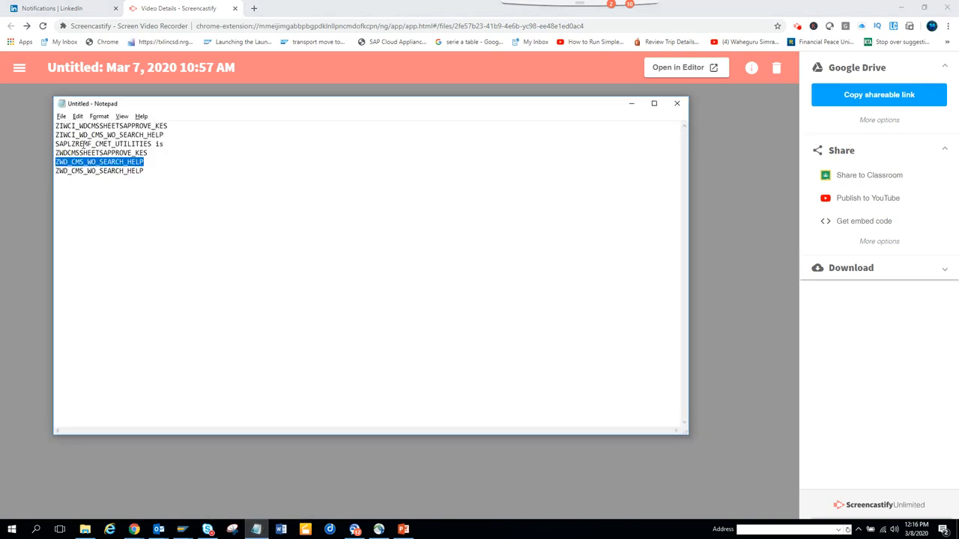
click(62, 116)
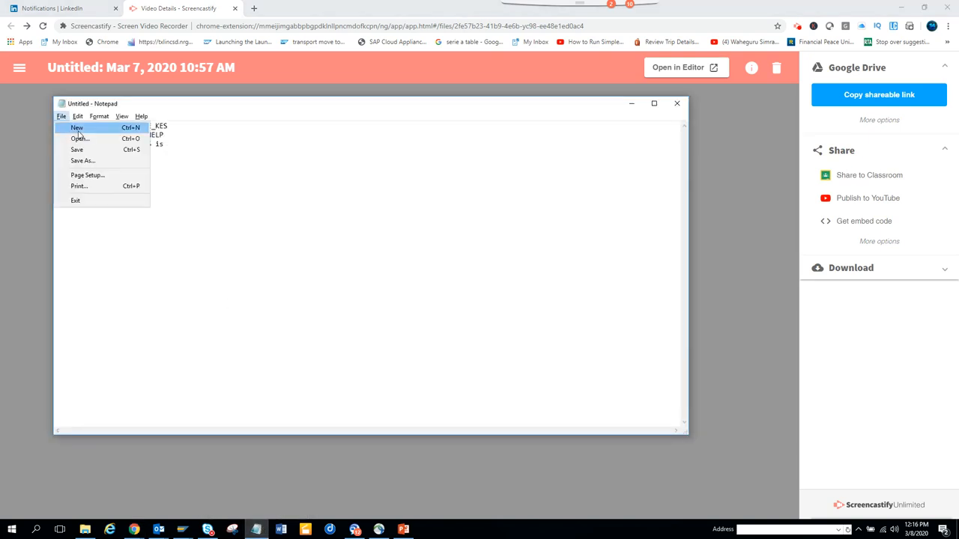
click(76, 128)
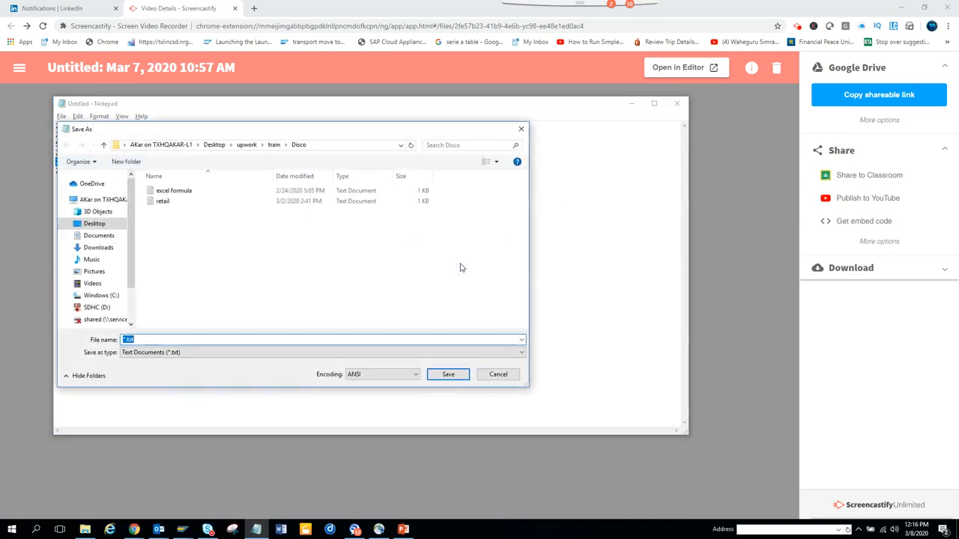
text(test)
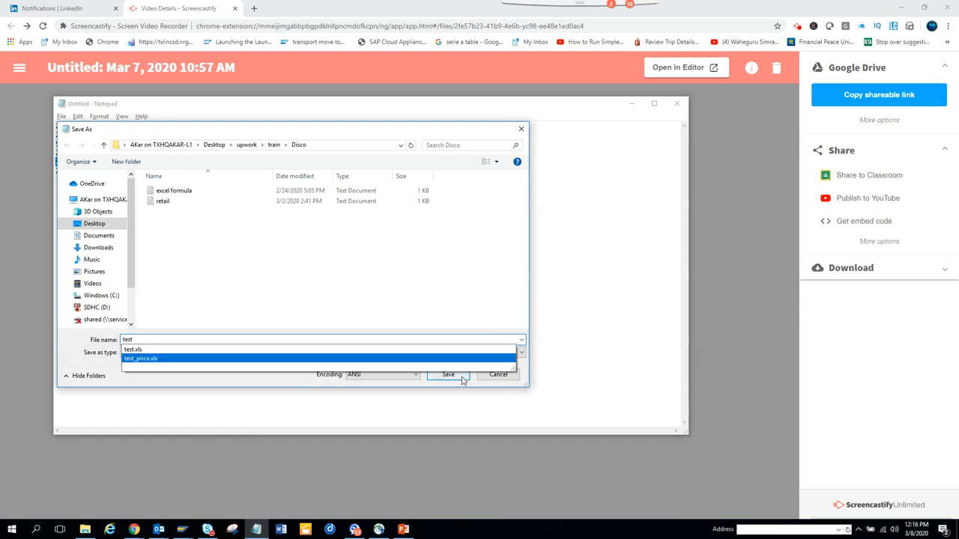
click(448, 374)
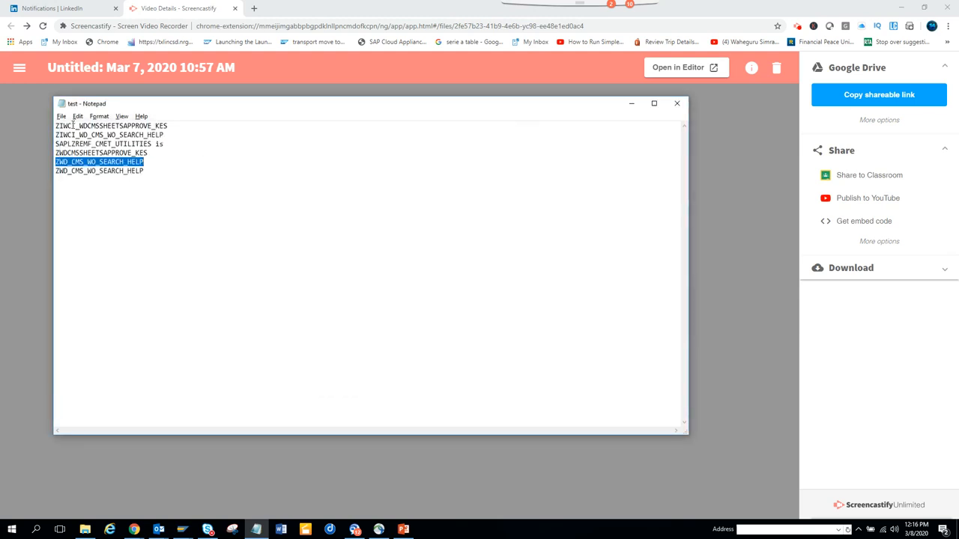
Record transaction code S_AHR_61016148 in a new blank Notepad document.
click(61, 116)
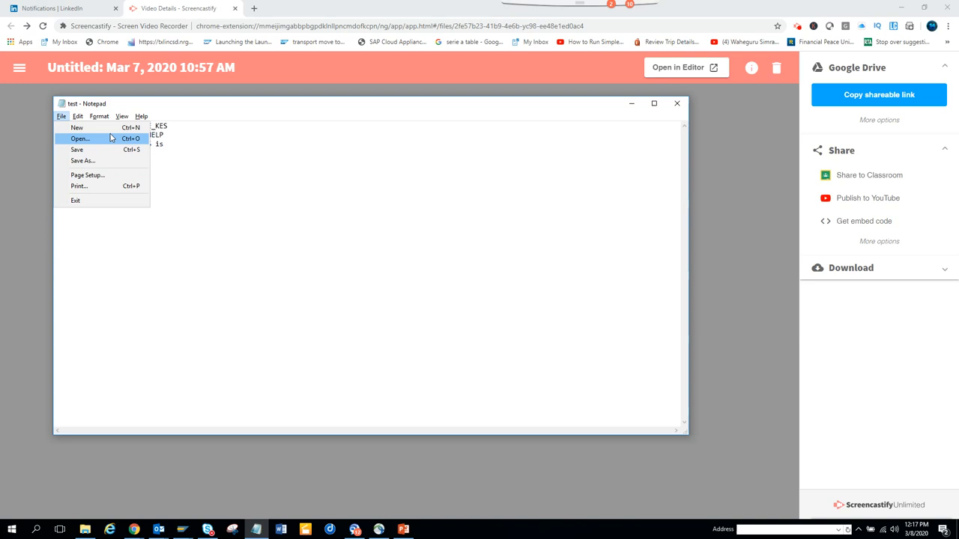
click(76, 127)
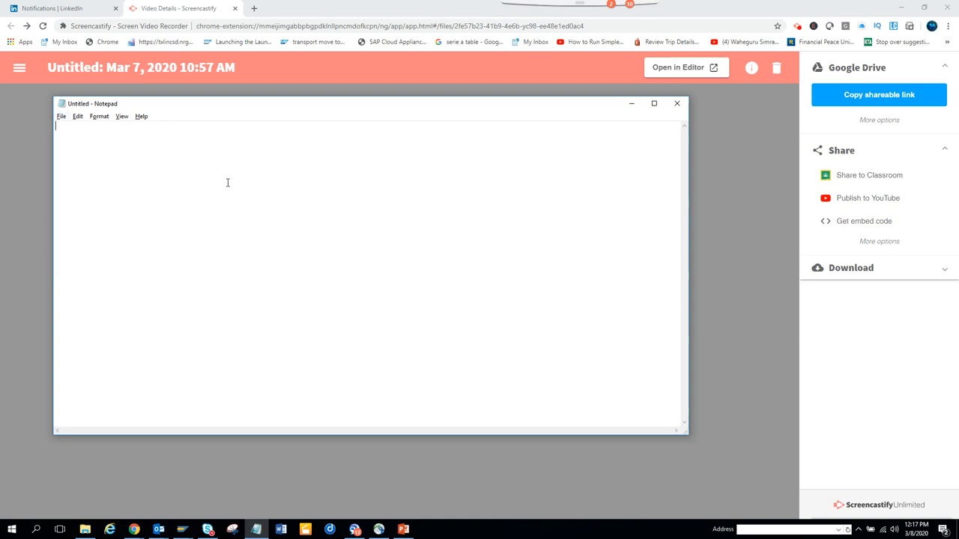
text(S_AHR_61016148)
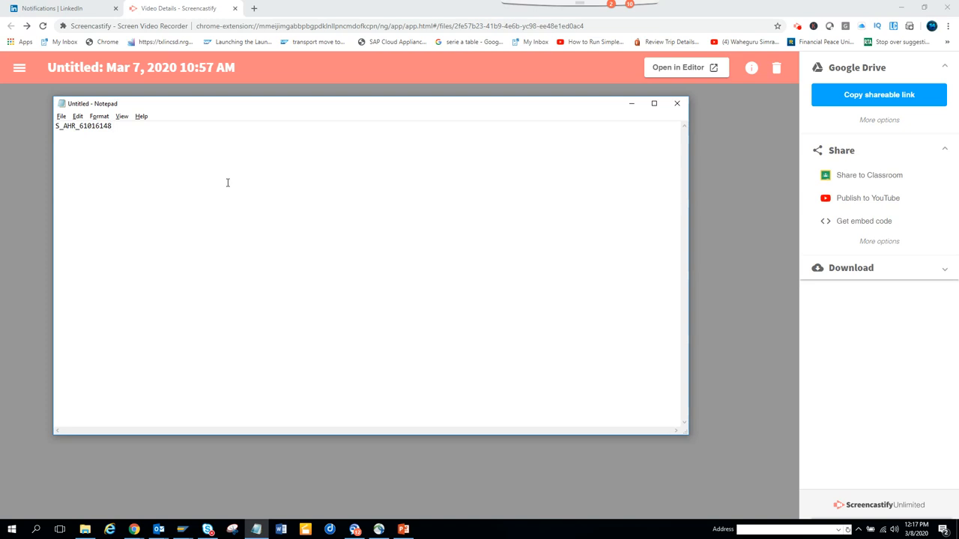
key(alt+tab)
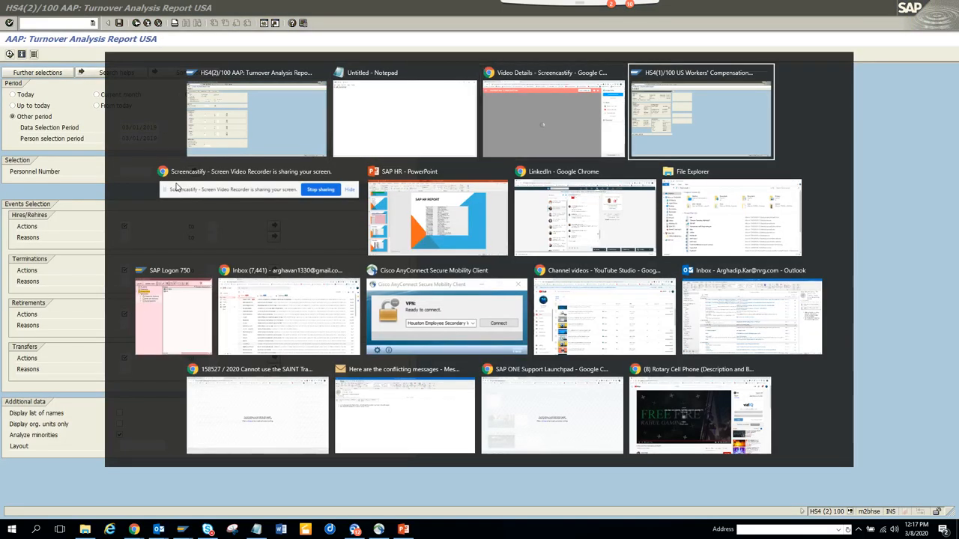
Close the status popup and execute the report; log shows 9 personnel, no errors.
click(700, 112)
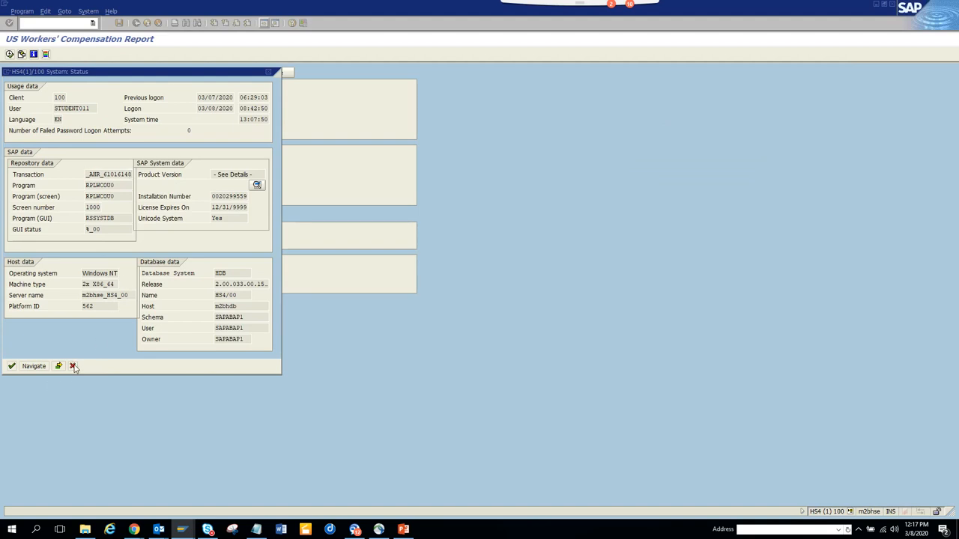
click(73, 366)
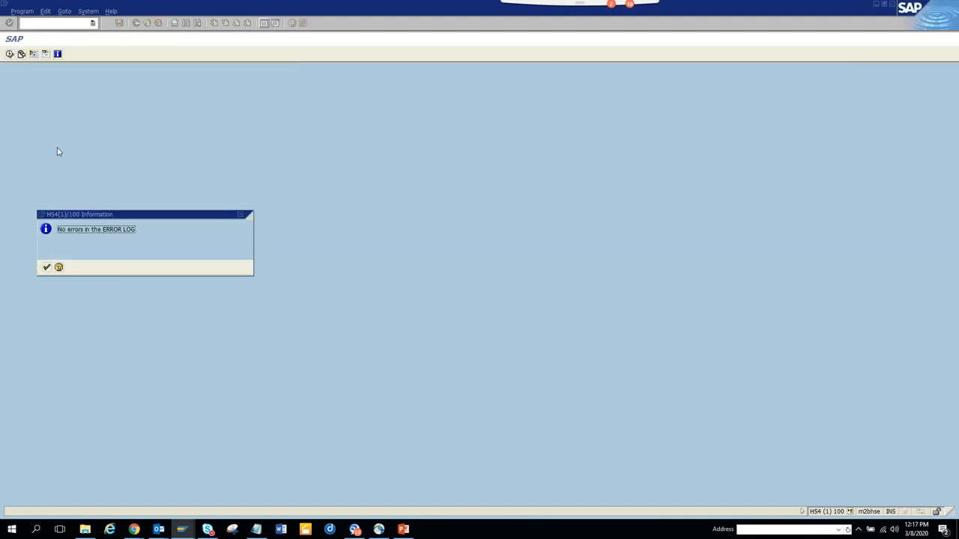
click(46, 267)
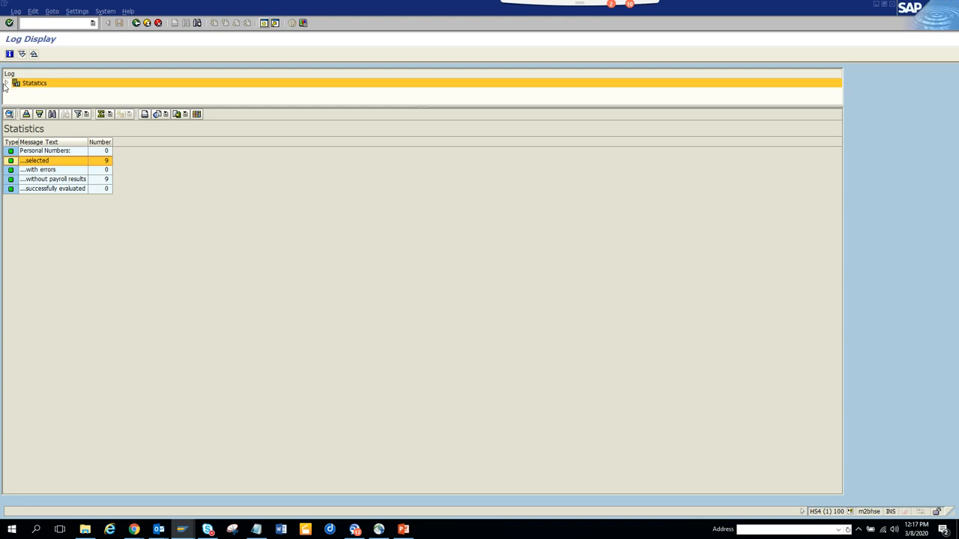
click(6, 83)
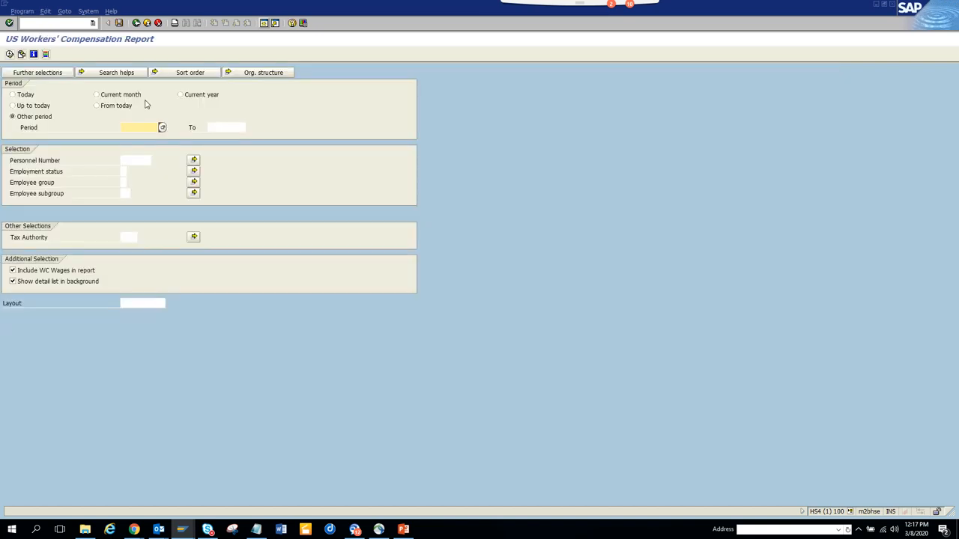
mouse_move(63, 92)
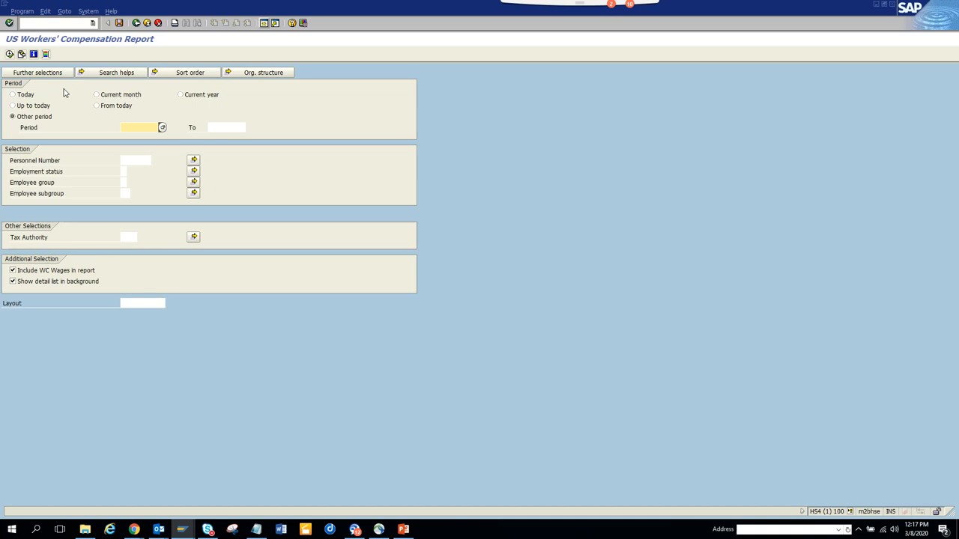
click(181, 94)
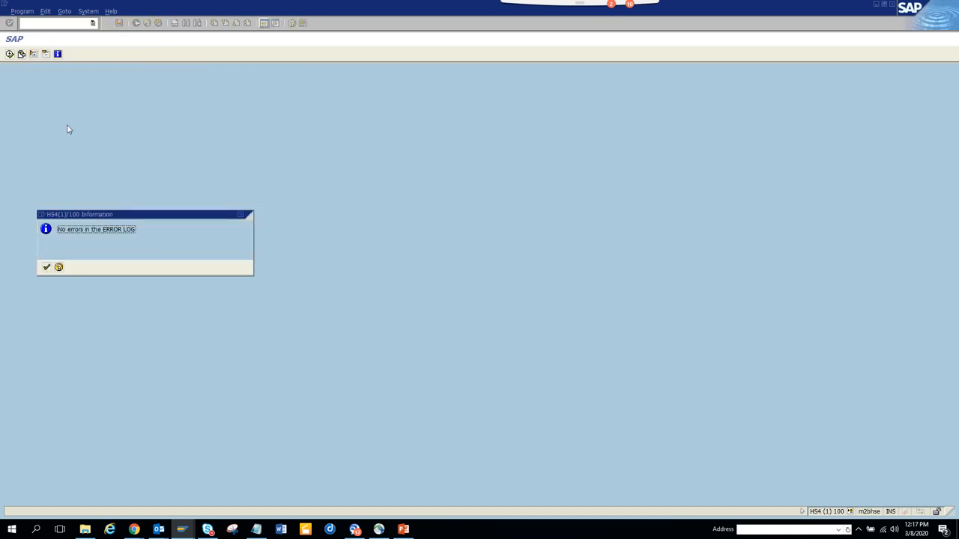
click(45, 268)
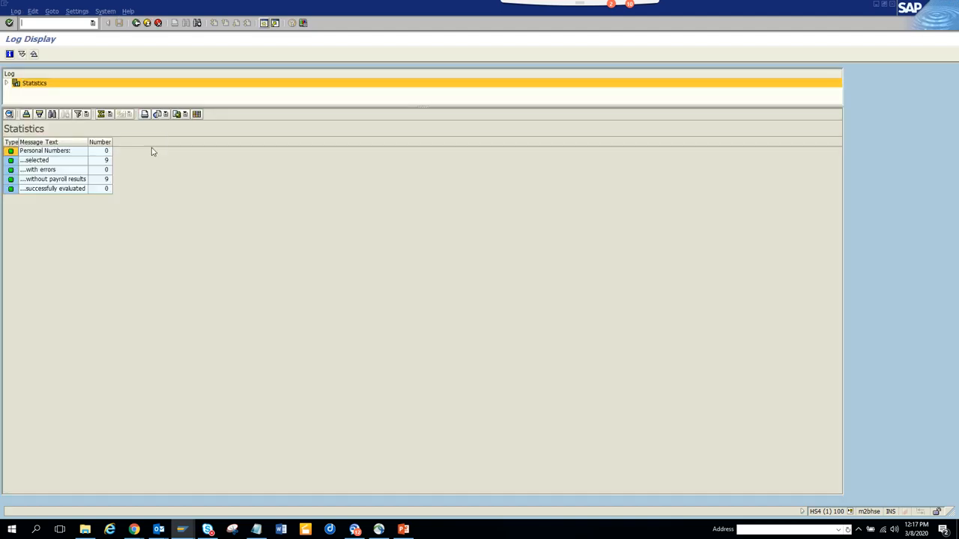
mouse_move(70, 173)
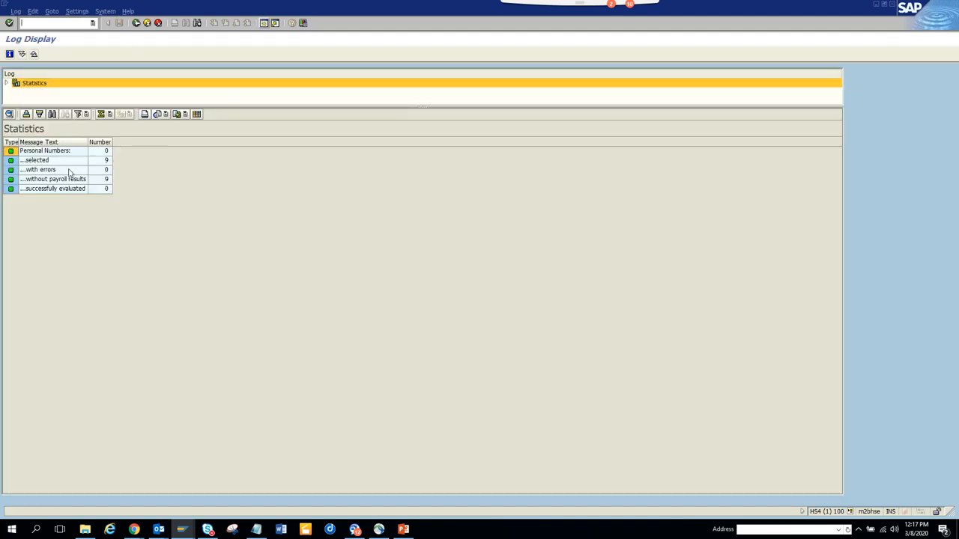
click(36, 160)
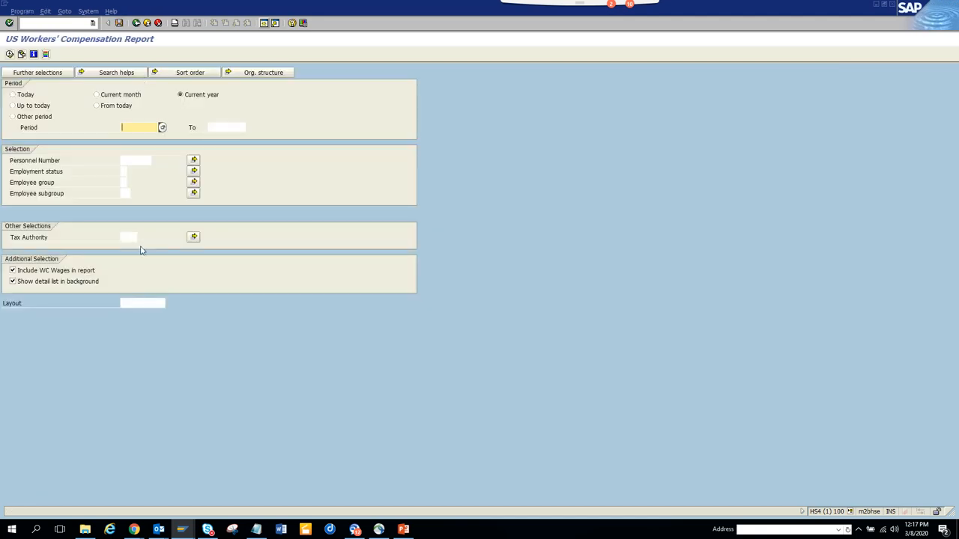
mouse_move(68, 84)
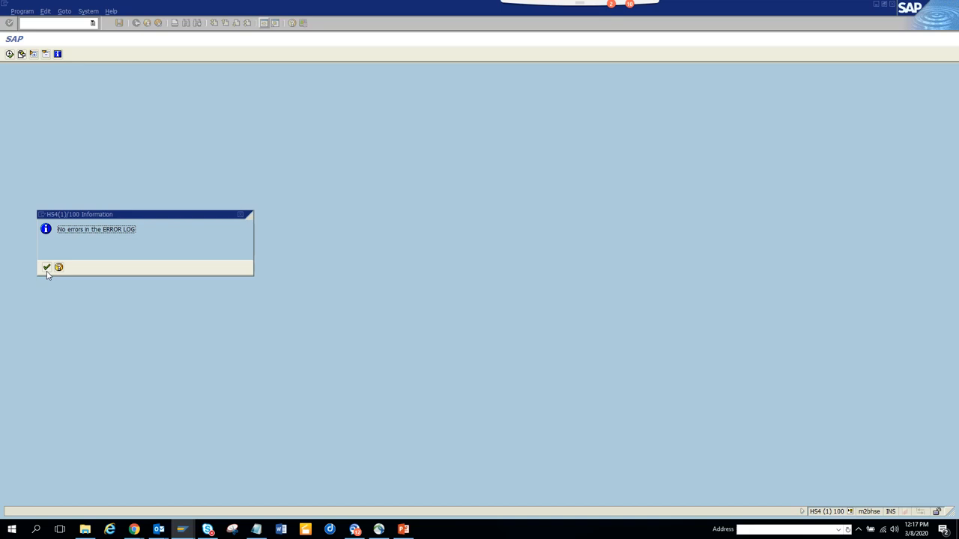
Rerun for the current year, confirm no errors, and open the statistics layout settings.
click(46, 267)
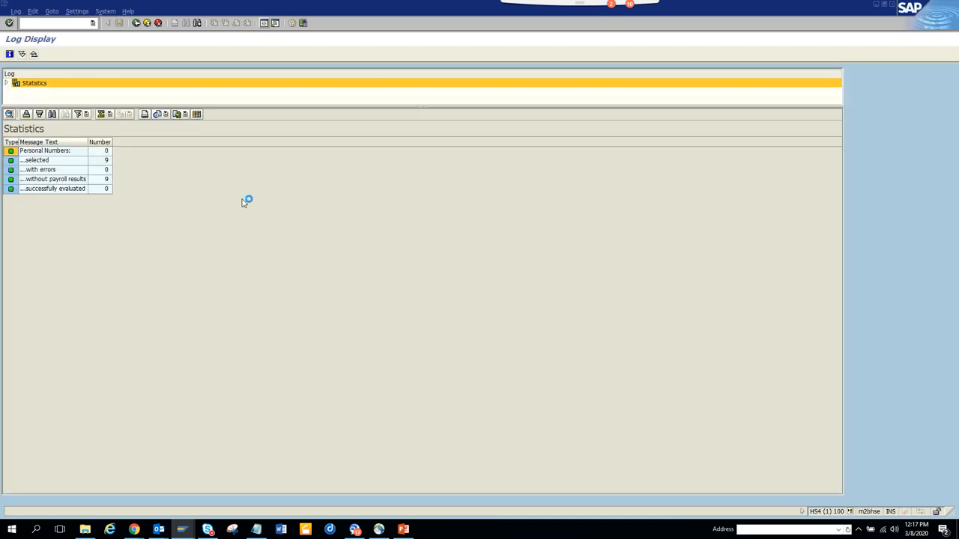
click(196, 114)
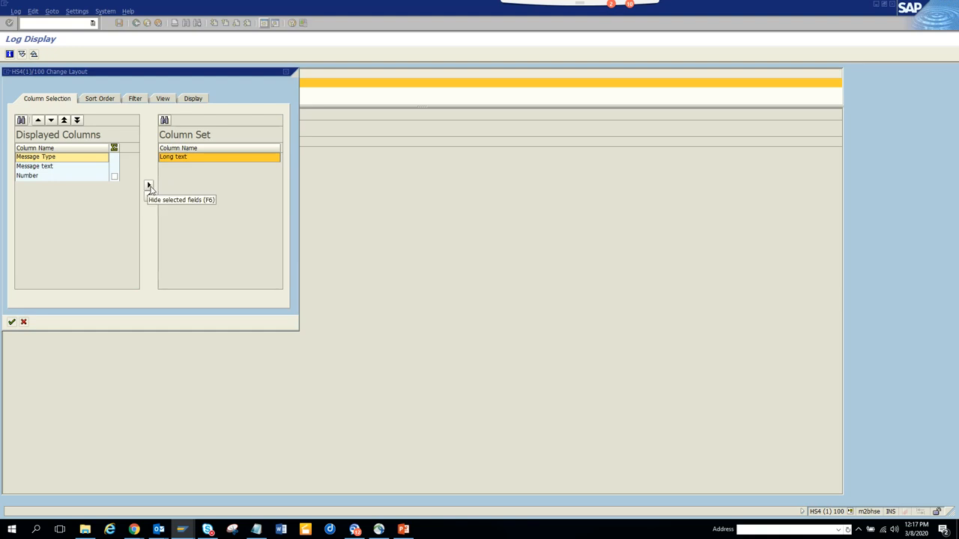
click(10, 321)
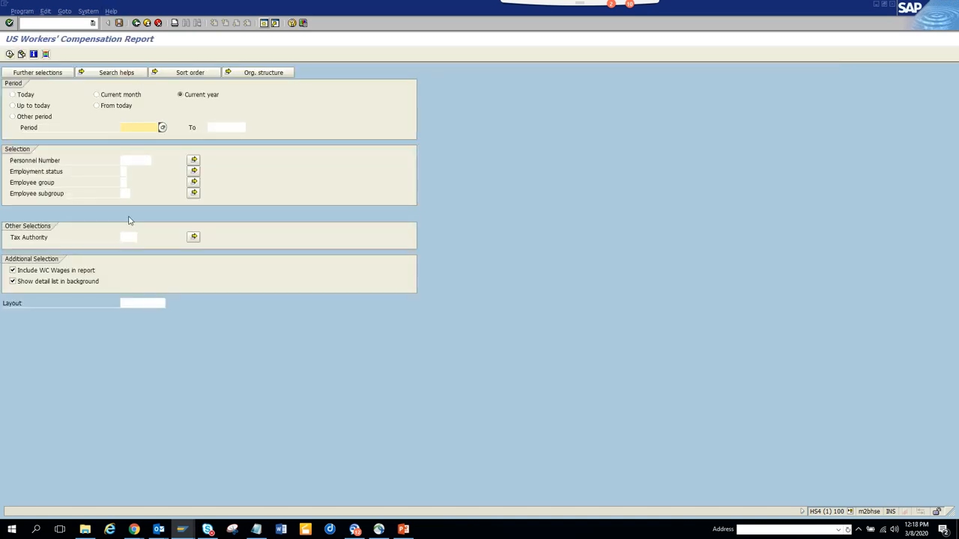
mouse_move(158, 60)
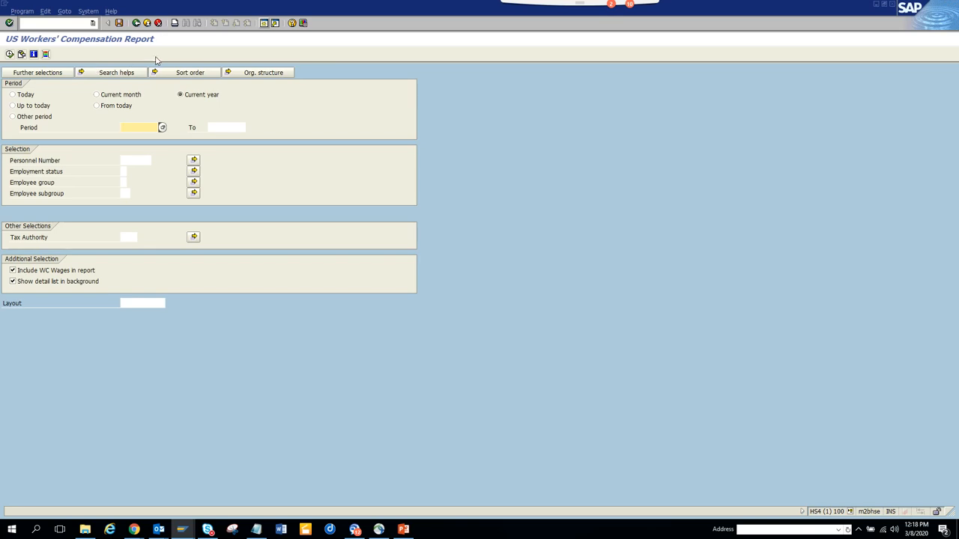
key(alt+tab)
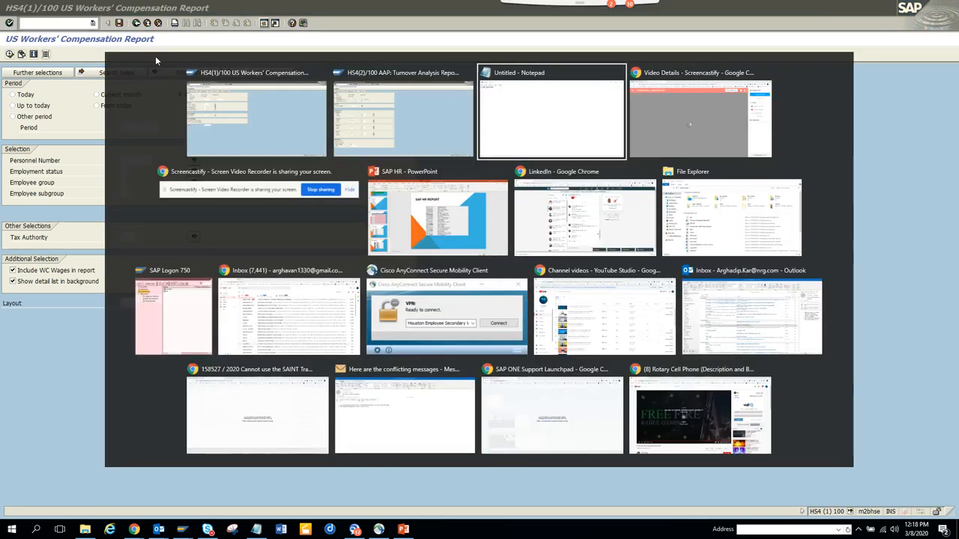